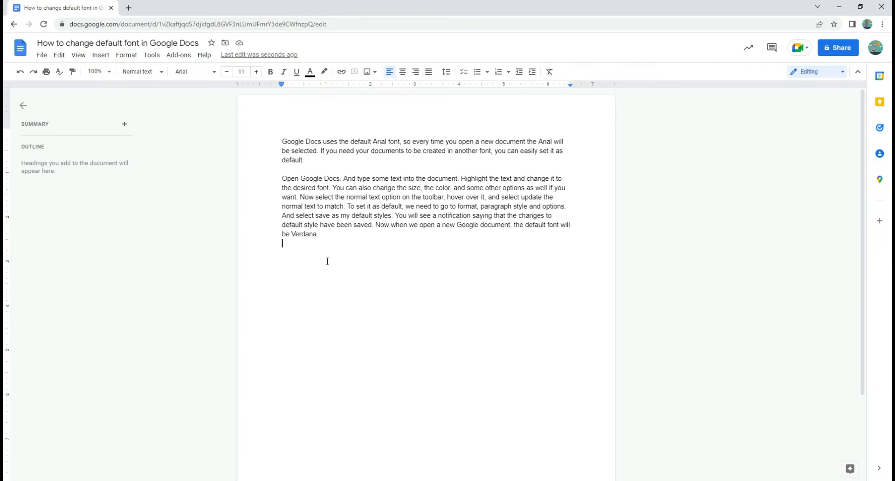
mouse_move(334, 231)
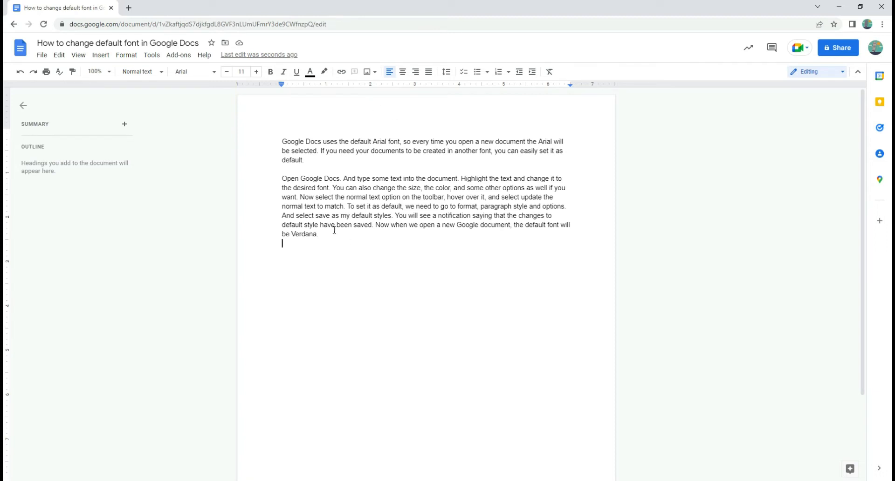
- Set both selected paragraphs to Verdana at font size 12
drag(282, 178, 318, 234)
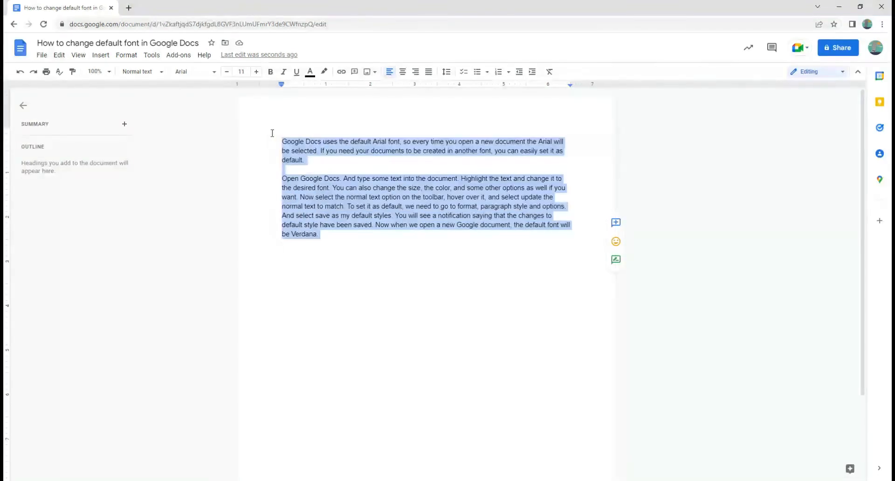
click(192, 72)
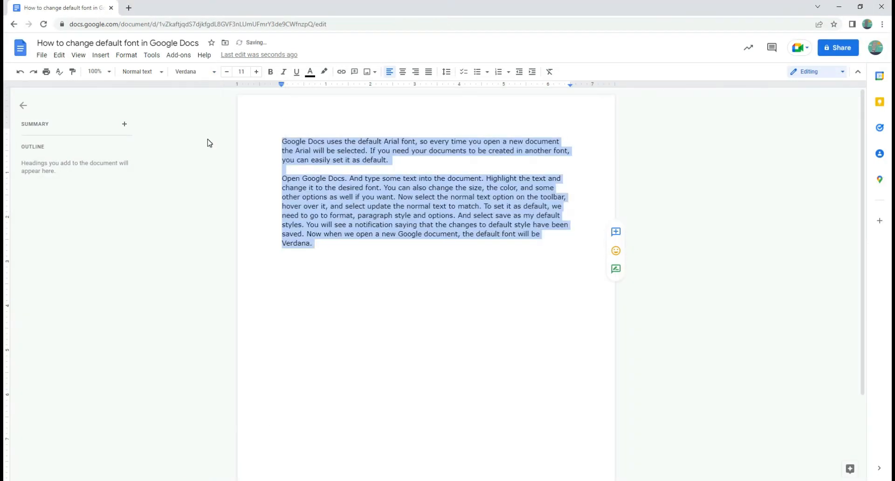
mouse_move(255, 75)
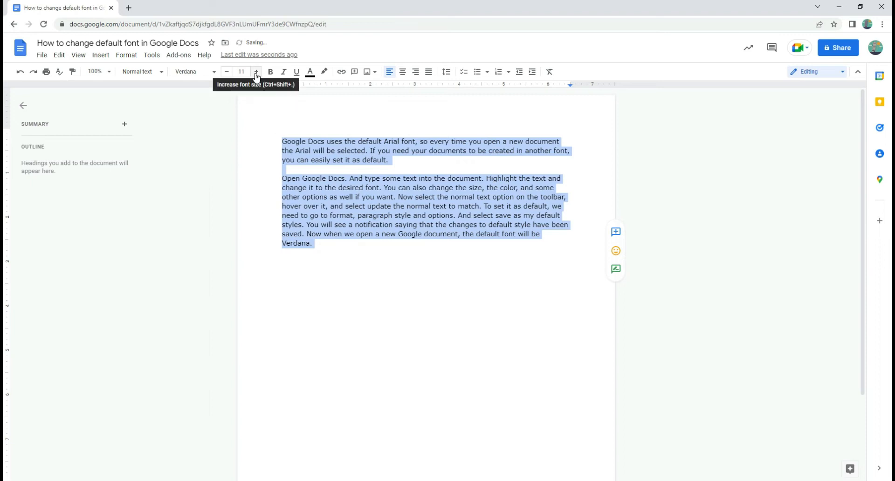
click(256, 72)
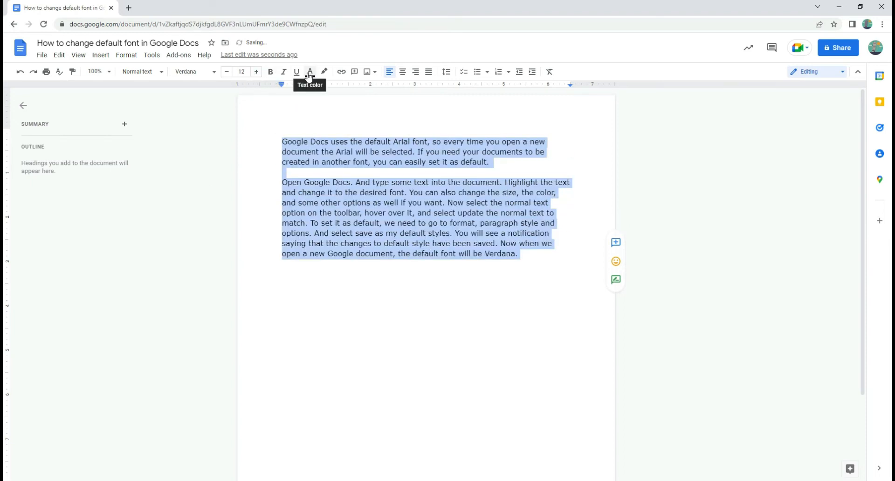
mouse_move(308, 113)
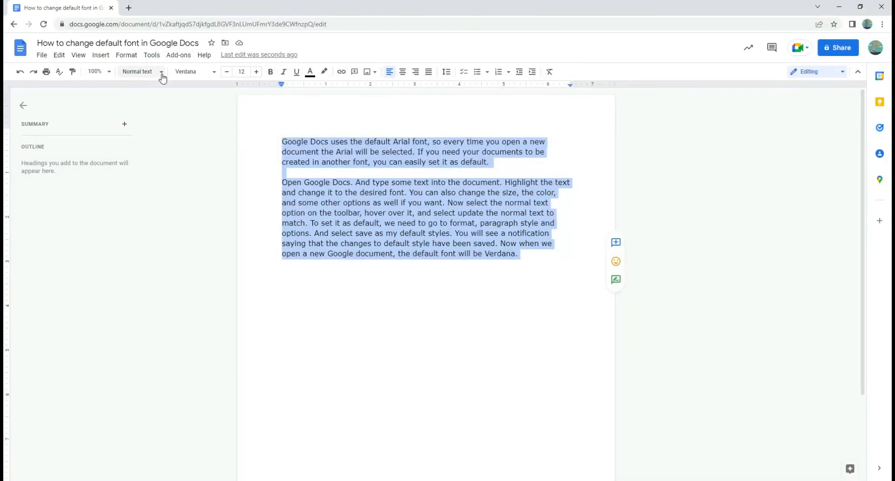
- Update the Normal text style to match the Verdana 12 pt selection
click(142, 72)
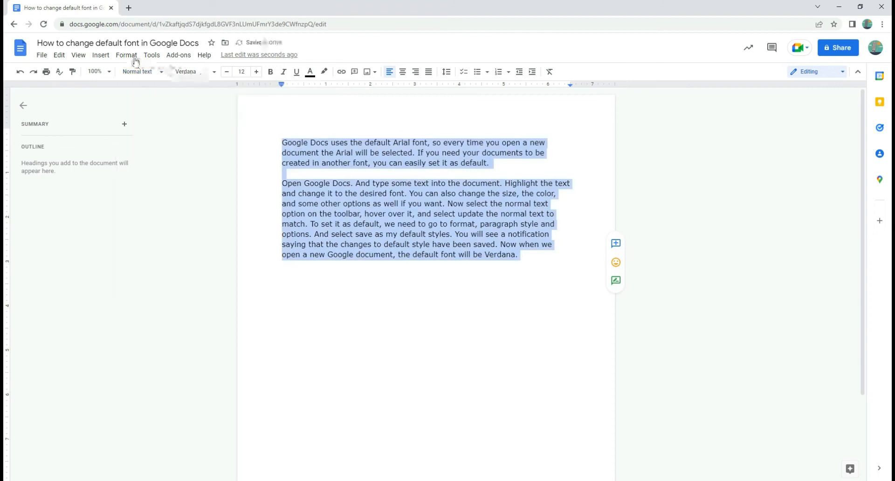
- Save the current paragraph styles, with Verdana 12 pt Normal text, as my default styles
click(126, 55)
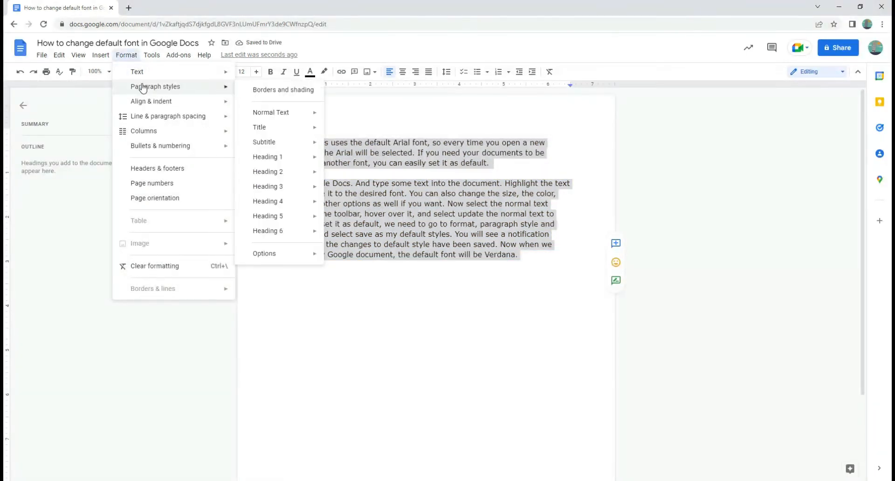
mouse_move(279, 245)
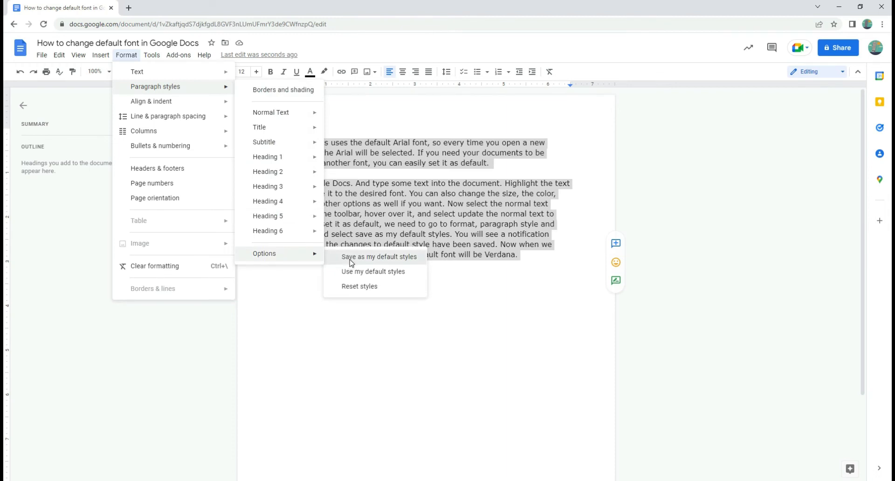
click(379, 256)
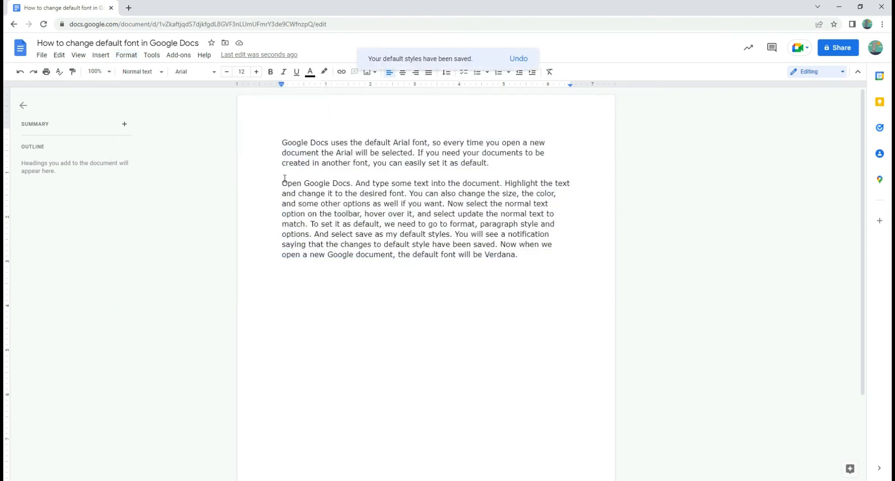
click(41, 55)
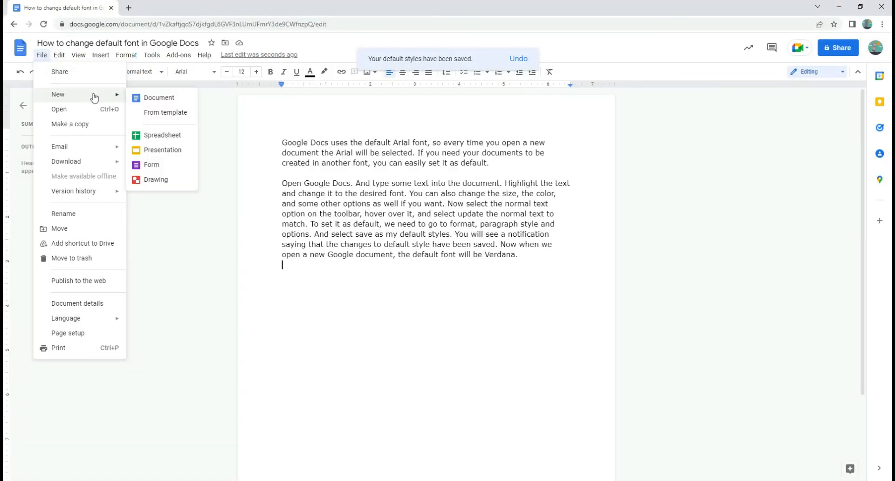
- Create a new blank document that defaults to Verdana 12 pt
click(160, 97)
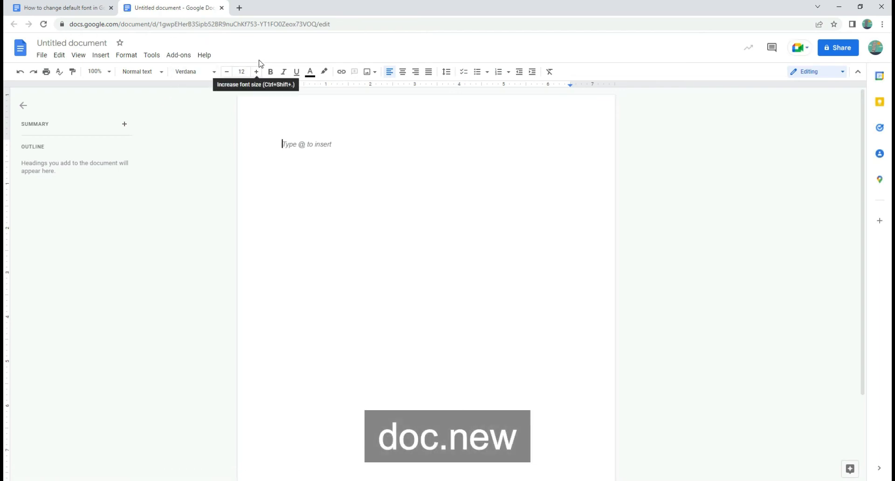
- Open a second new document via doc.new, confirming the Verdana 12 pt default
click(239, 8)
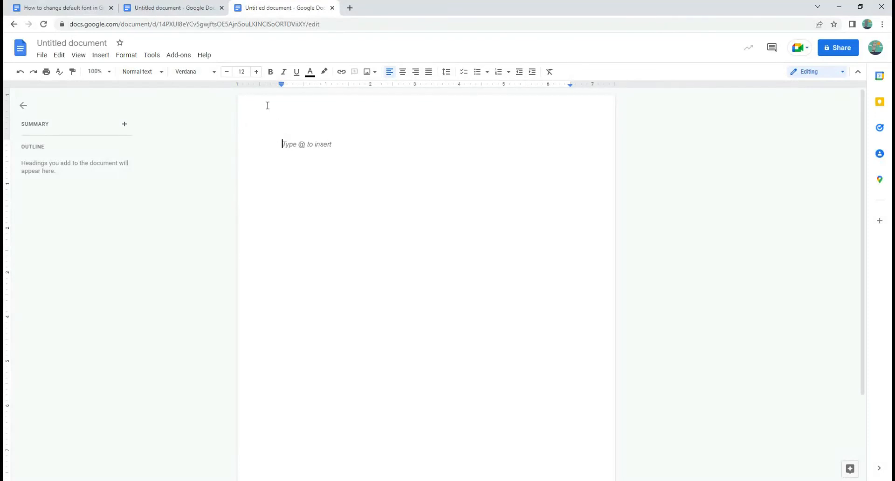
mouse_move(286, 155)
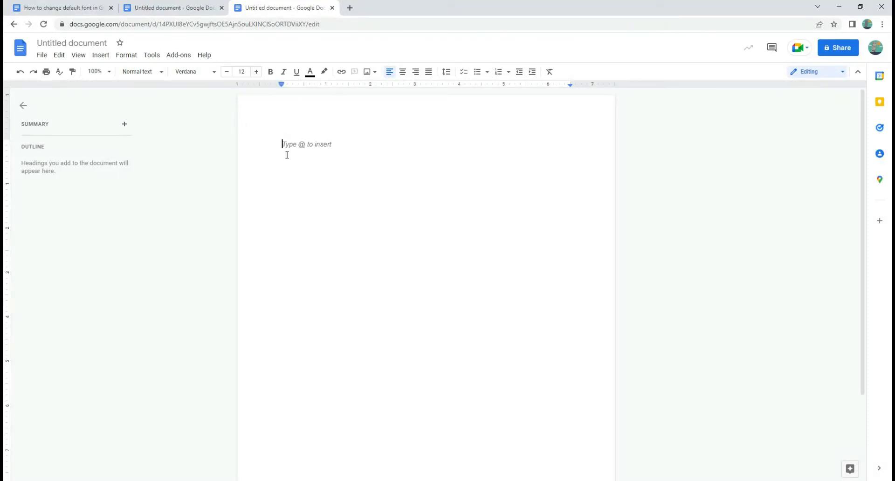